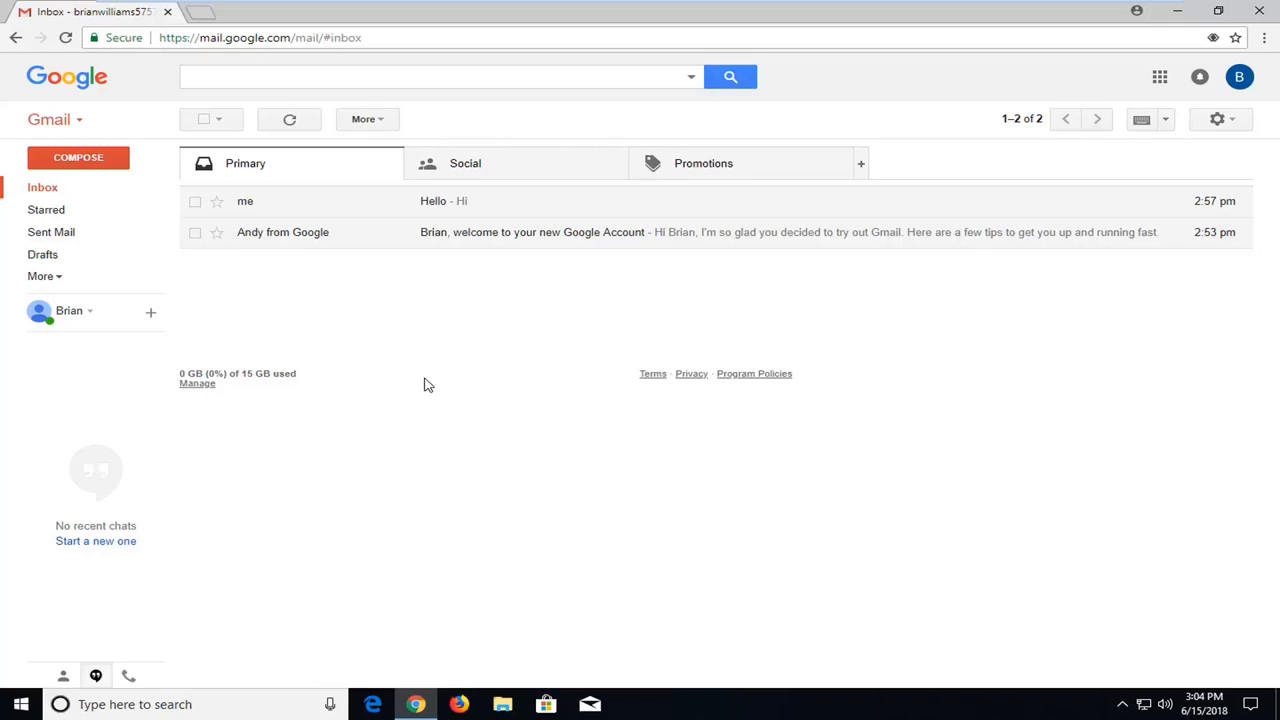
mouse_move(490, 253)
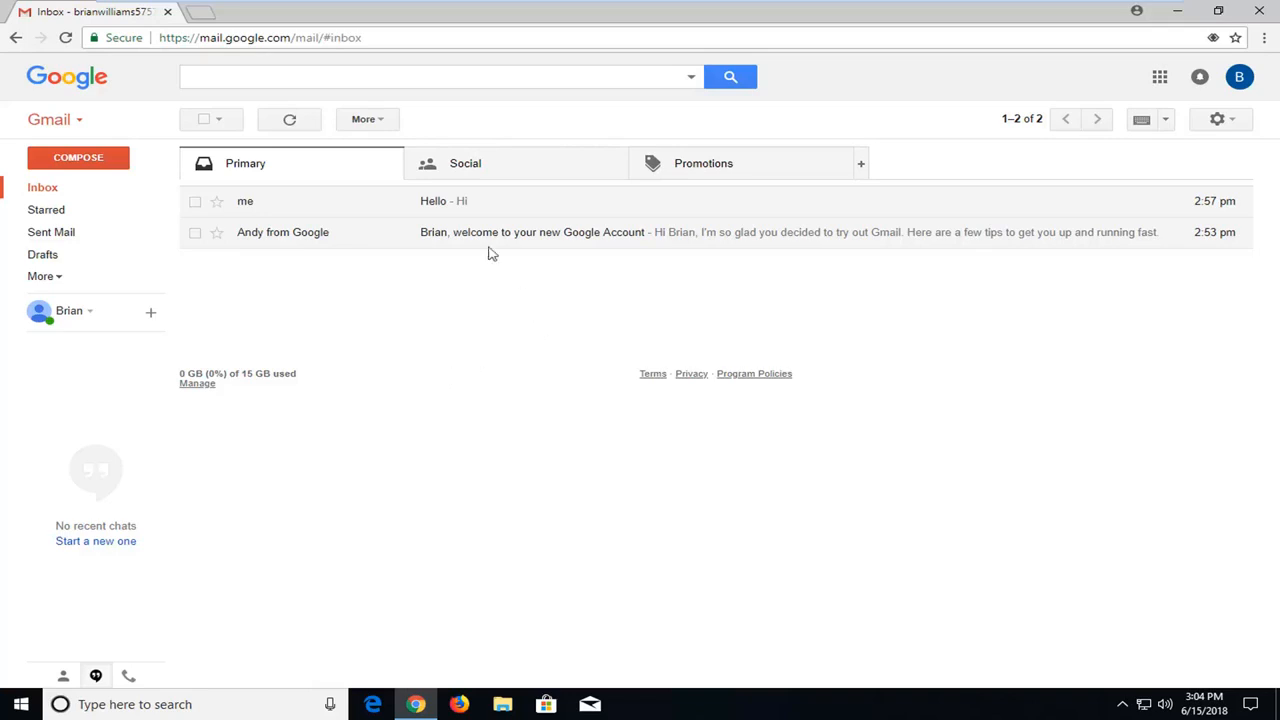
mouse_move(503, 259)
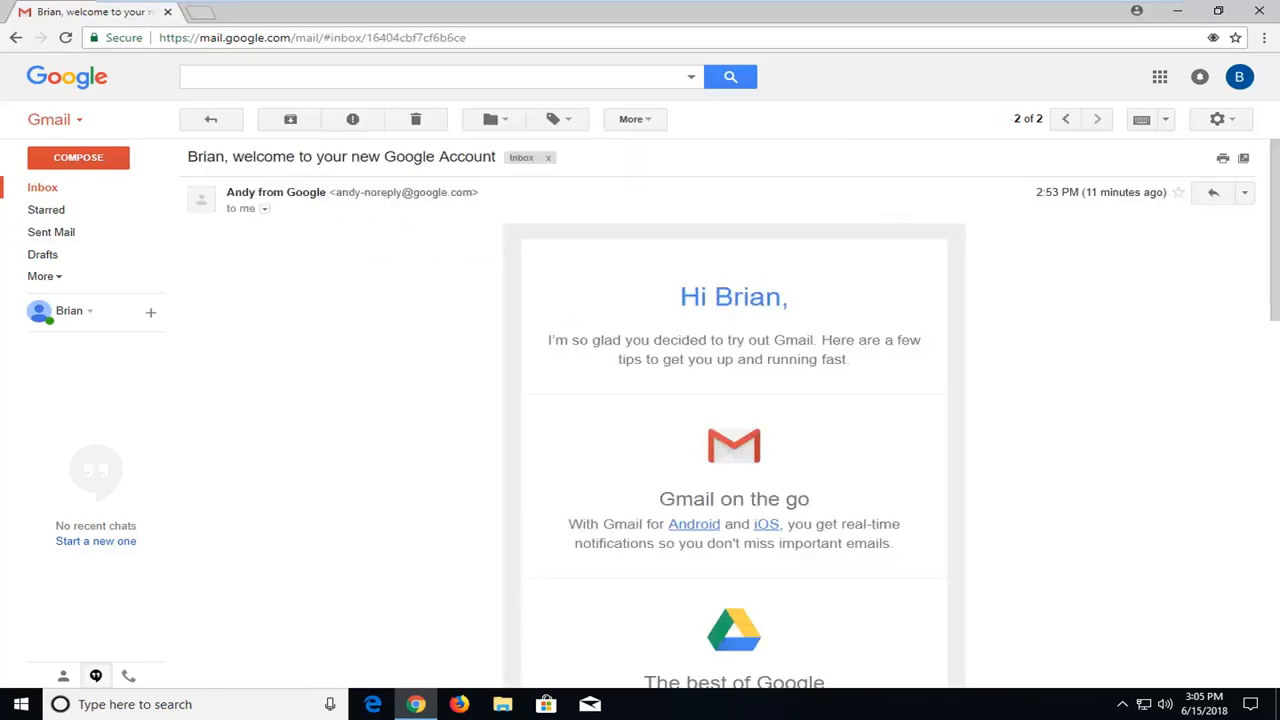
mouse_move(818, 220)
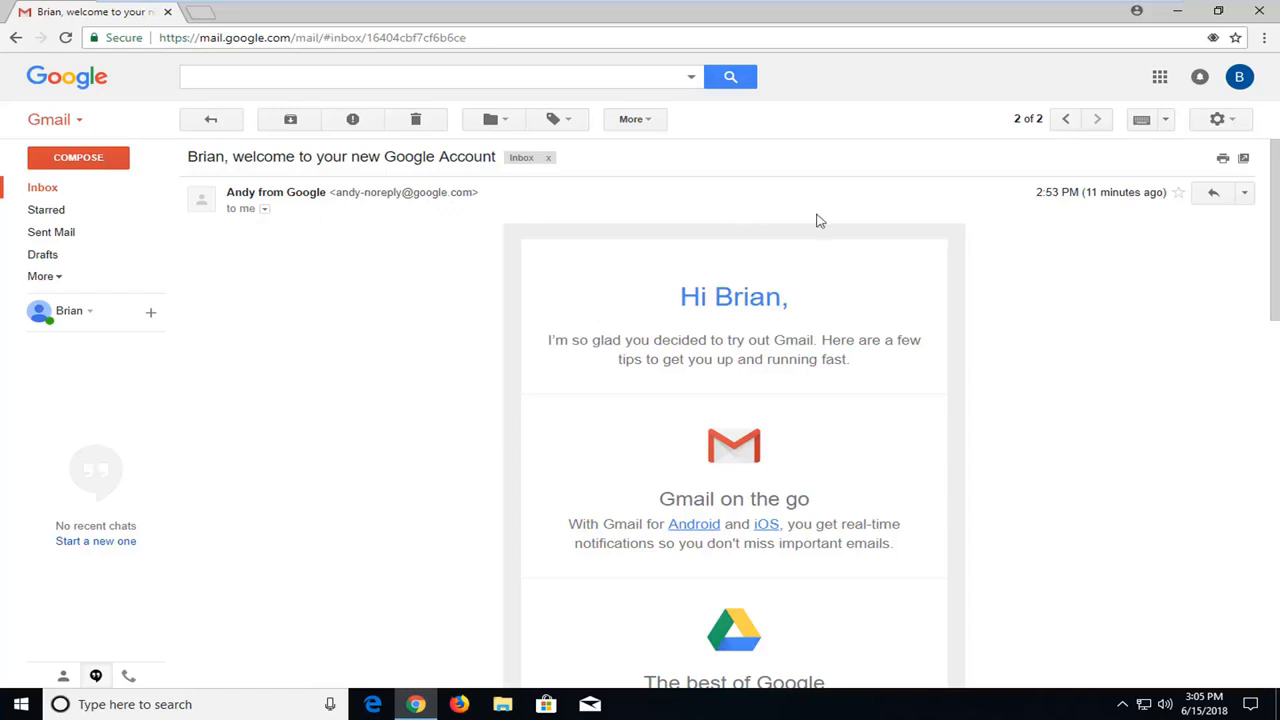
mouse_move(1213, 192)
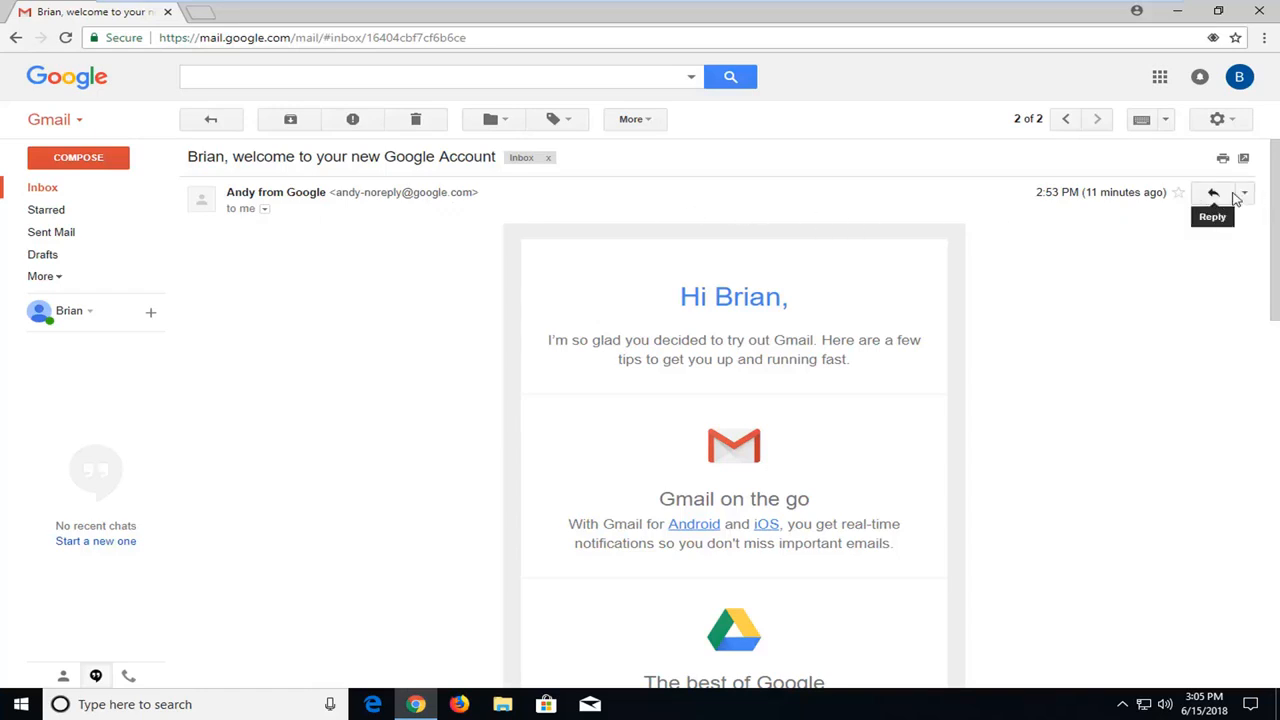
mouse_move(1244, 192)
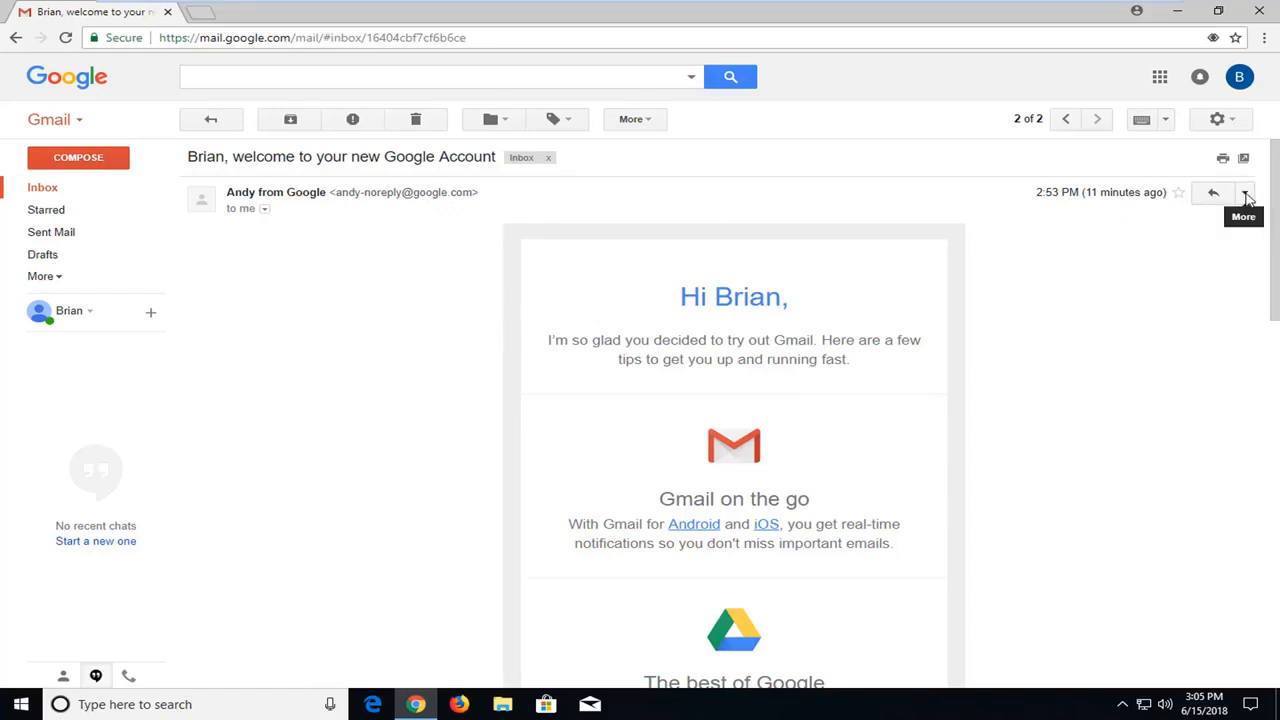
Open the More actions list on the Andy from Google welcome message.
click(1244, 192)
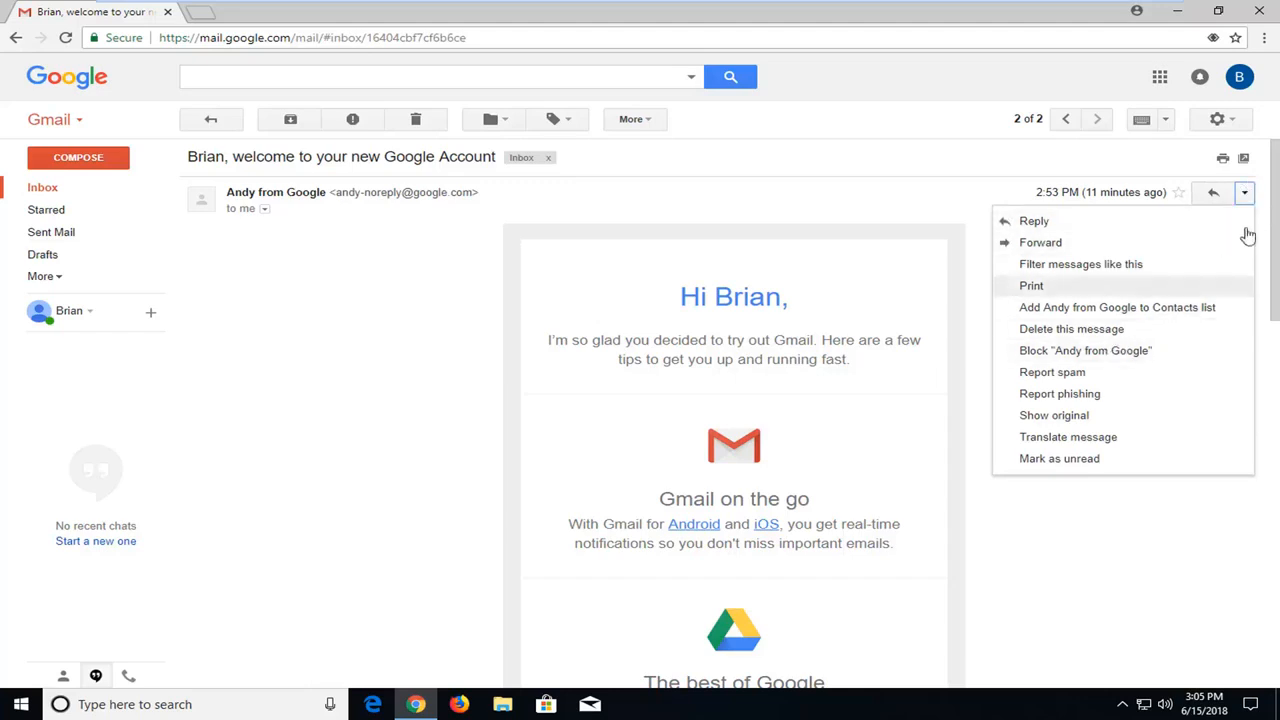
mouse_move(1095, 329)
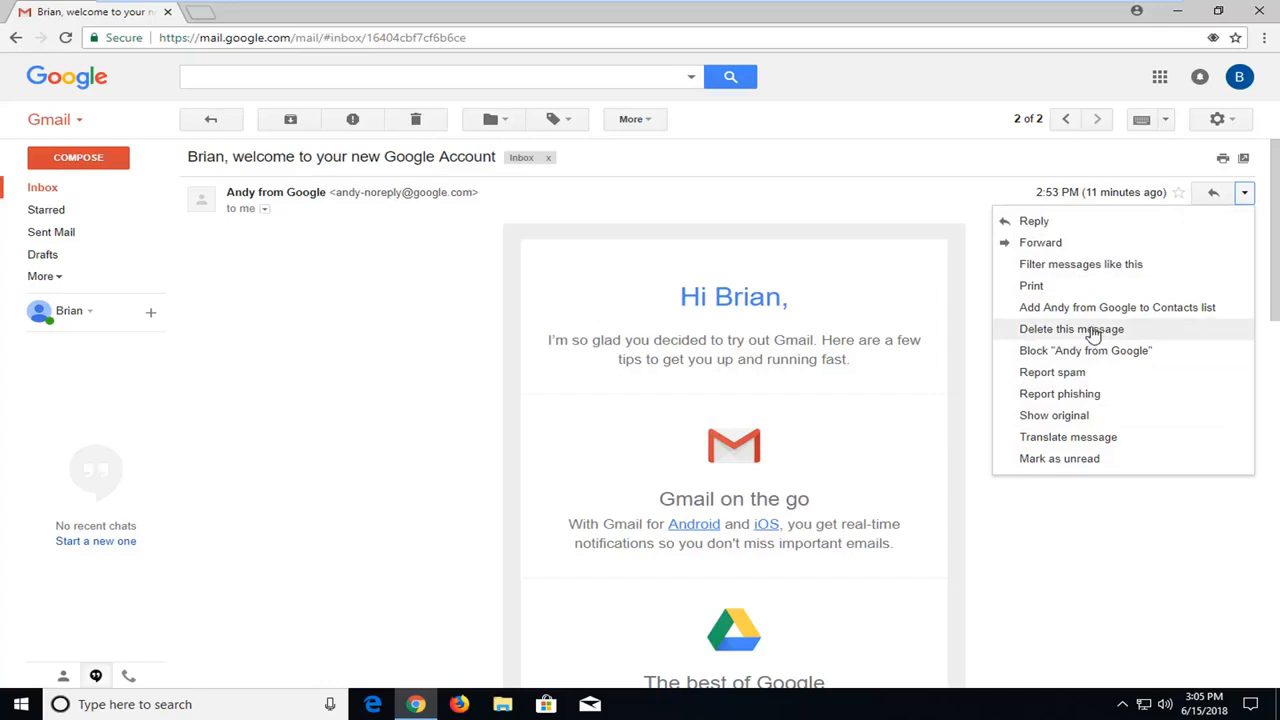
mouse_move(995, 316)
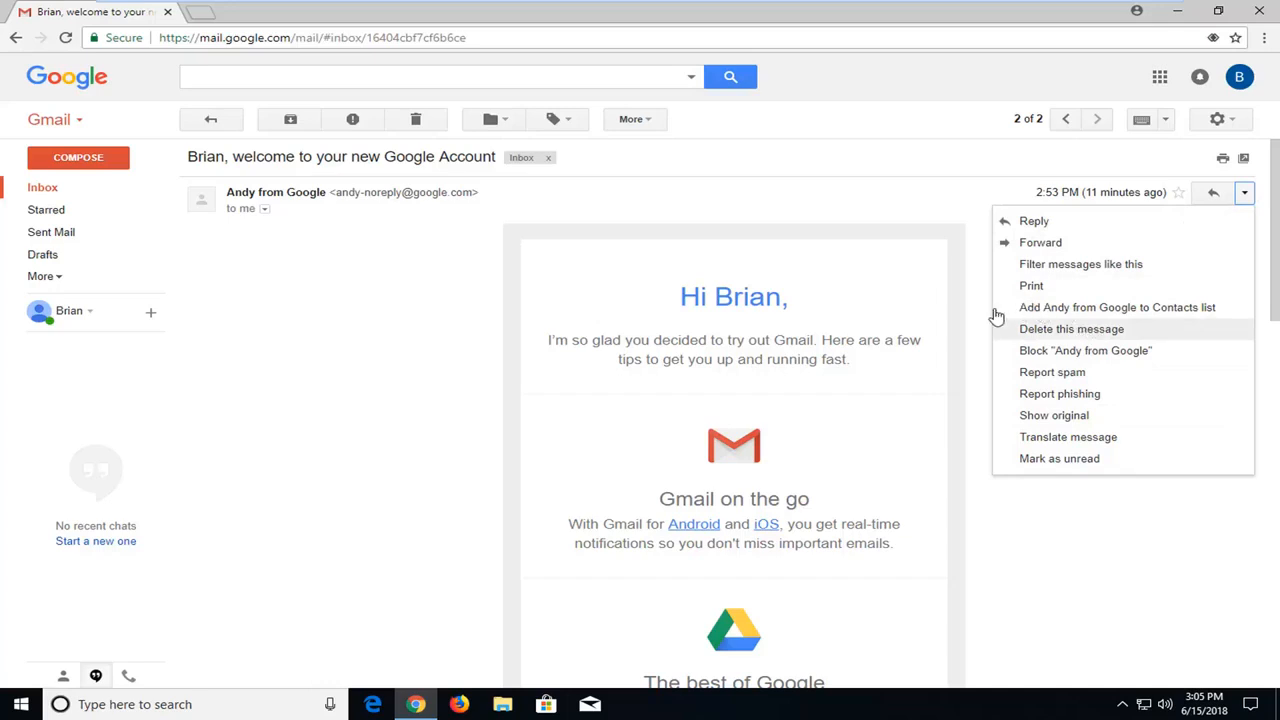
mouse_move(1088, 314)
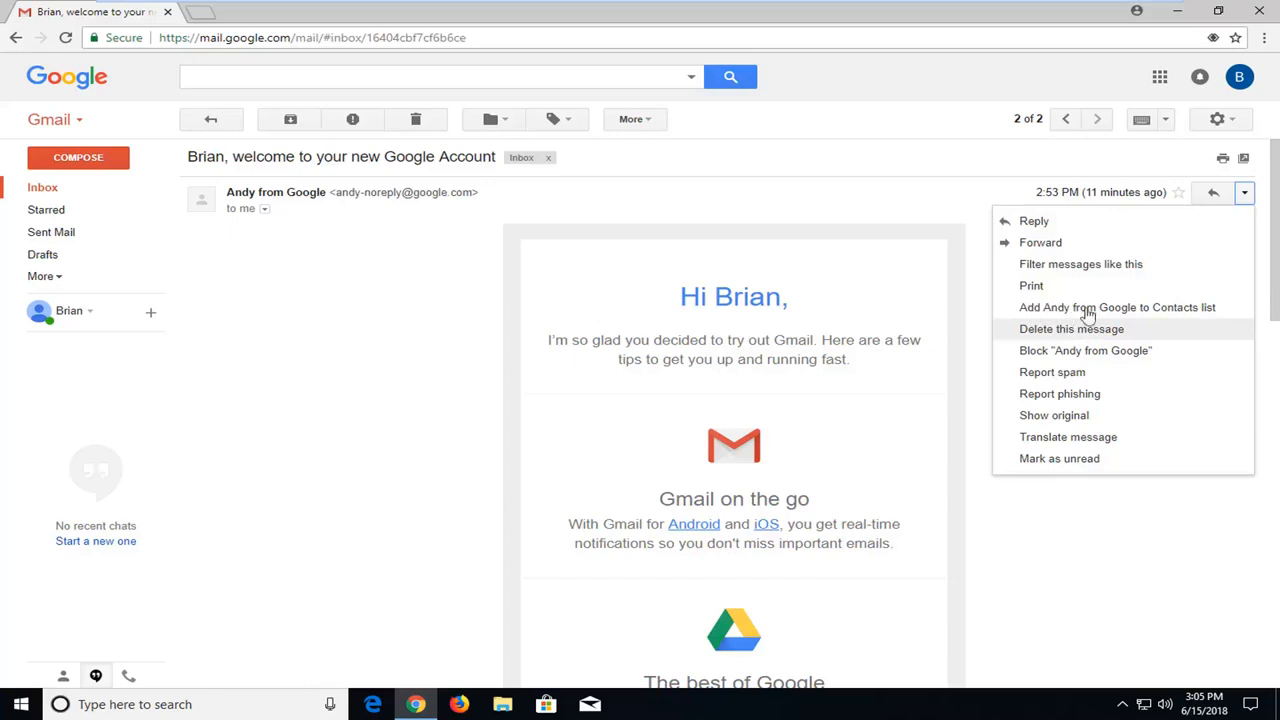
mouse_move(1159, 312)
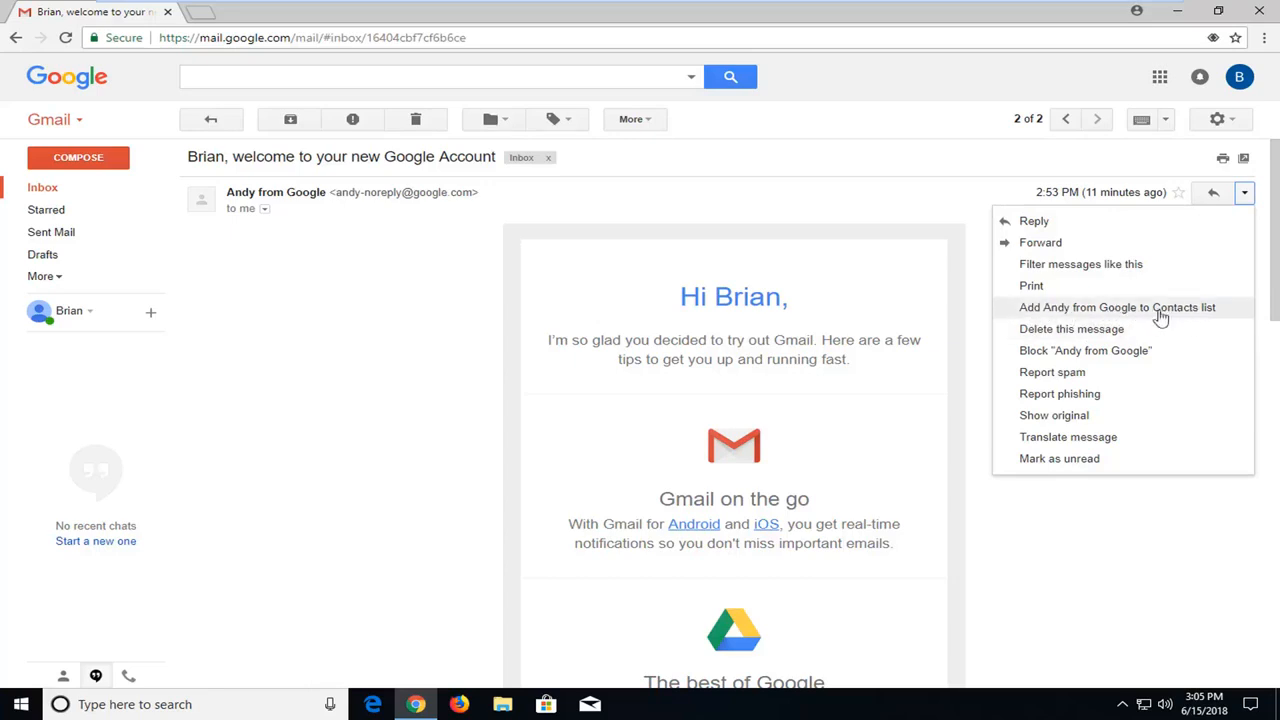
mouse_move(1030, 317)
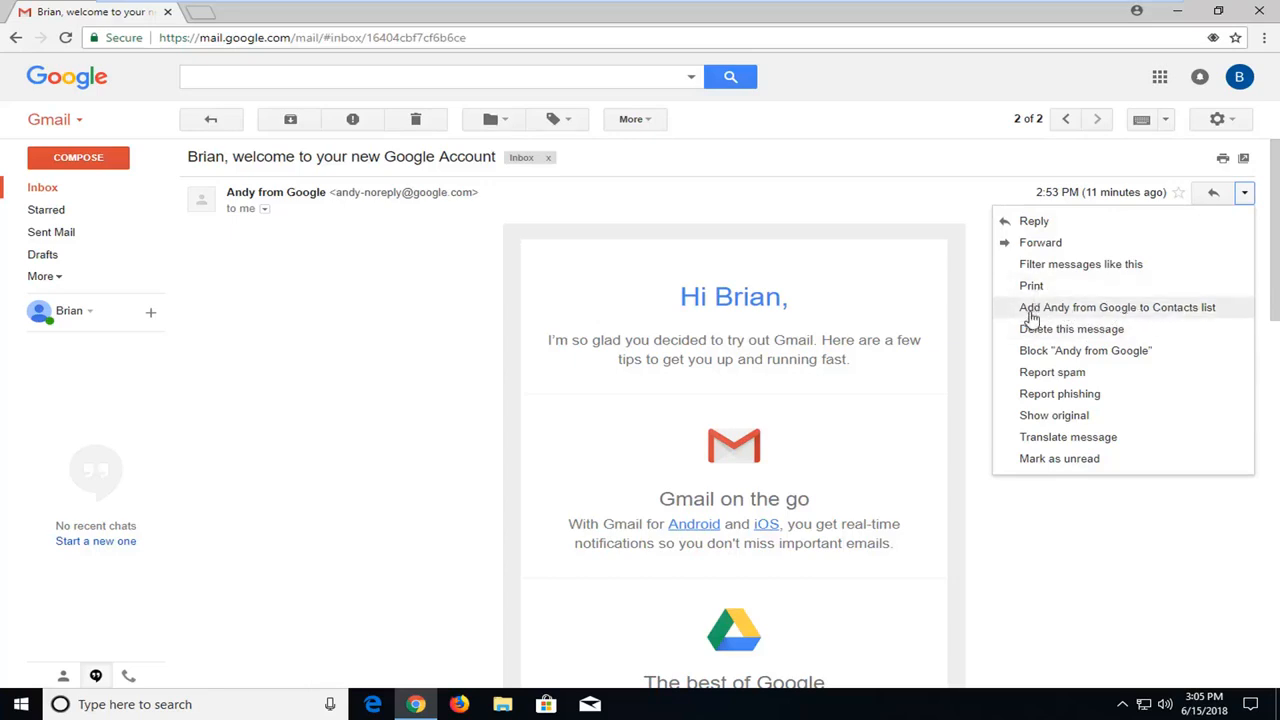
Add Andy from Google, the welcome message sender, to the contacts list.
click(1117, 307)
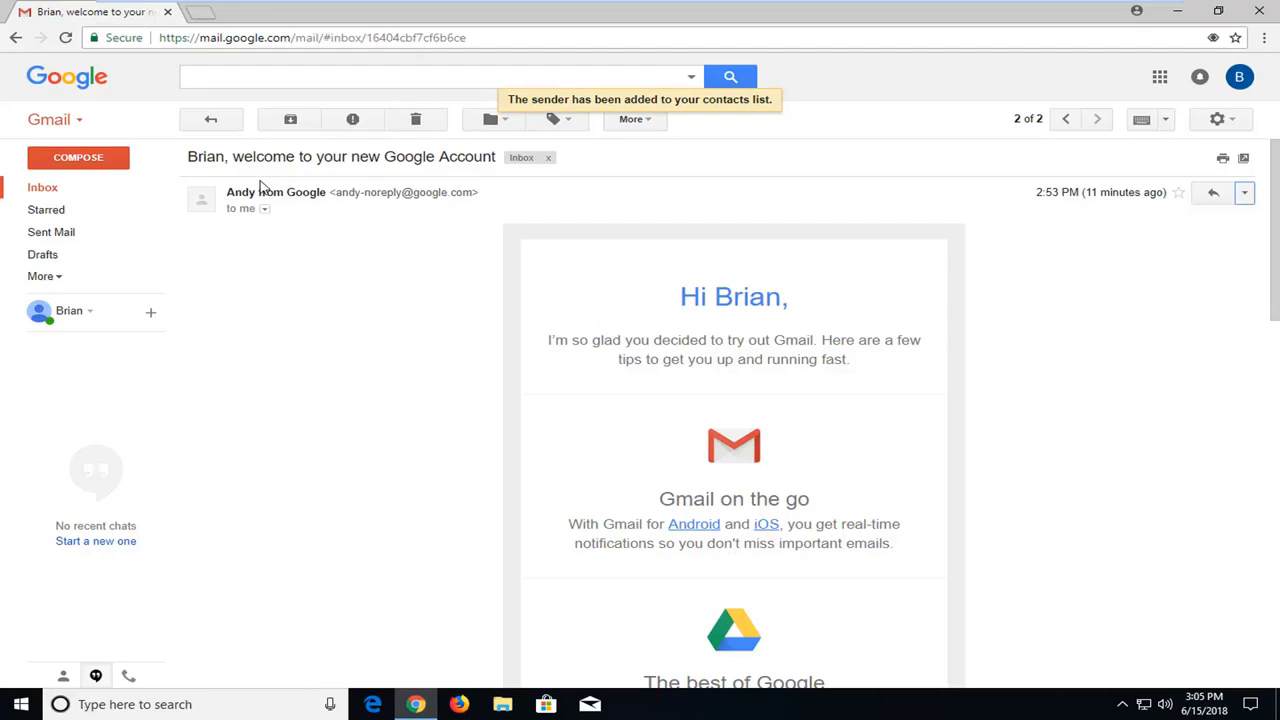
mouse_move(390, 375)
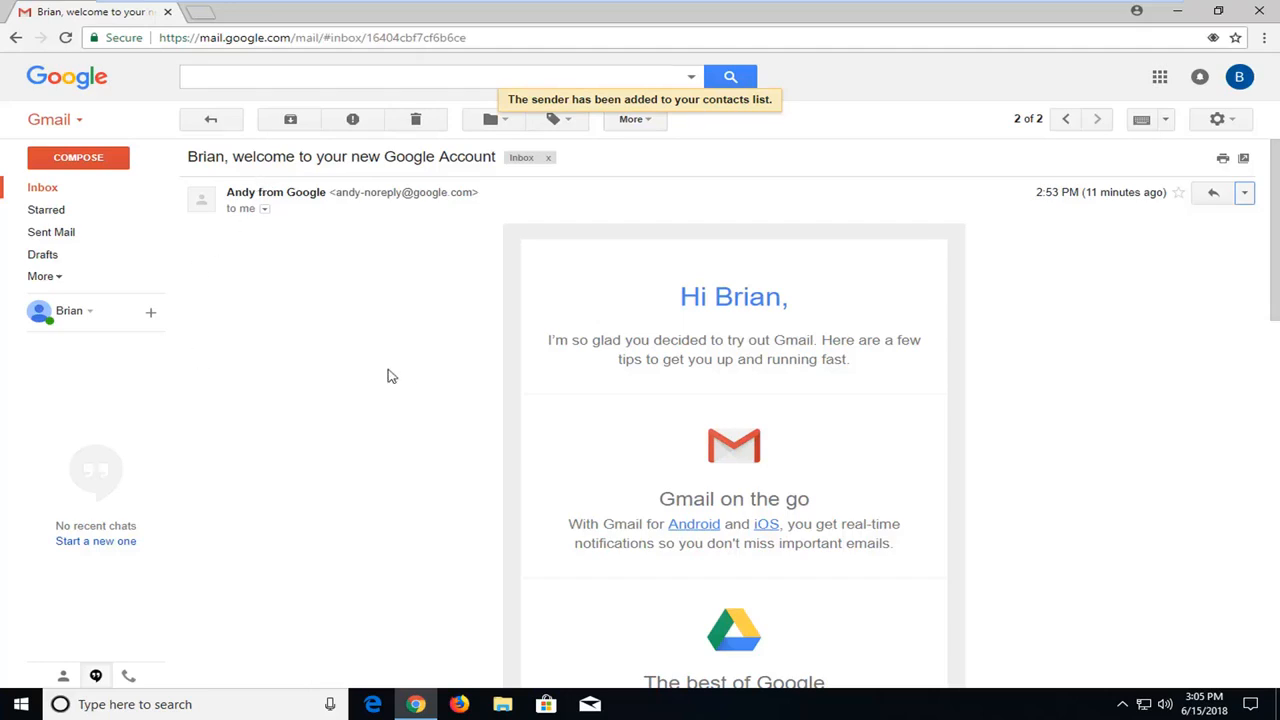
mouse_move(340, 218)
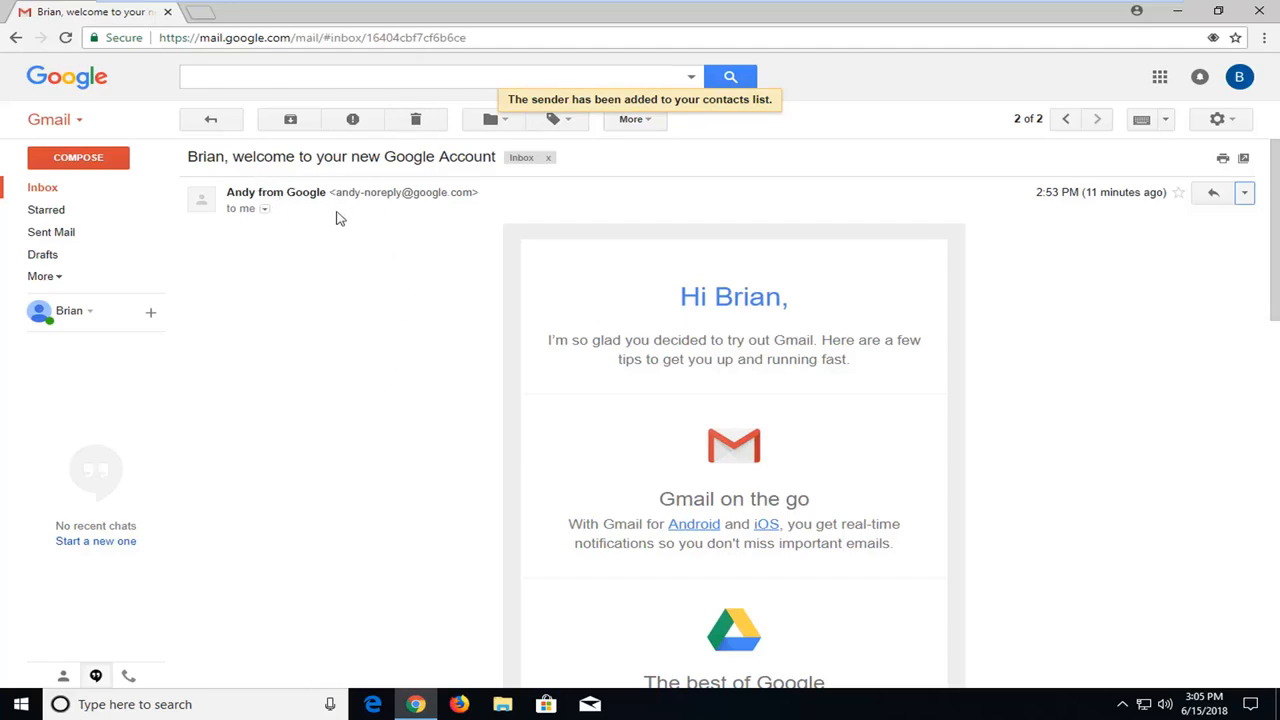
mouse_move(1065, 147)
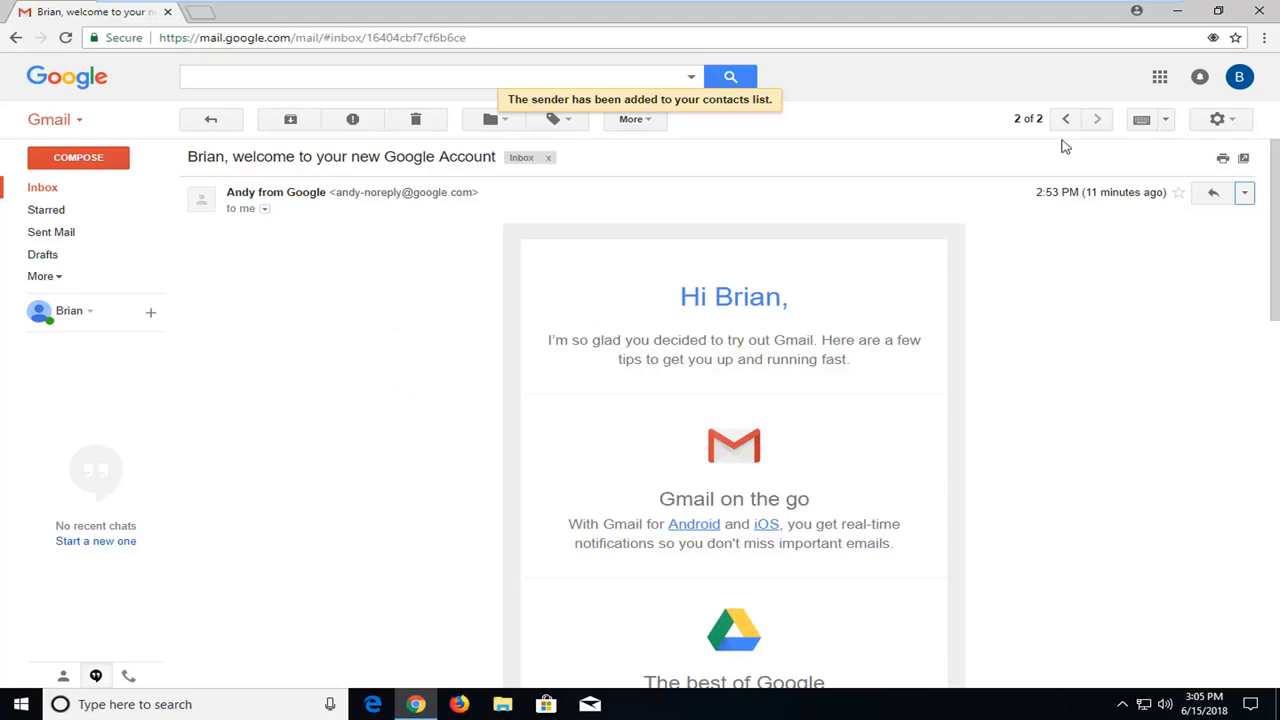
mouse_move(211, 119)
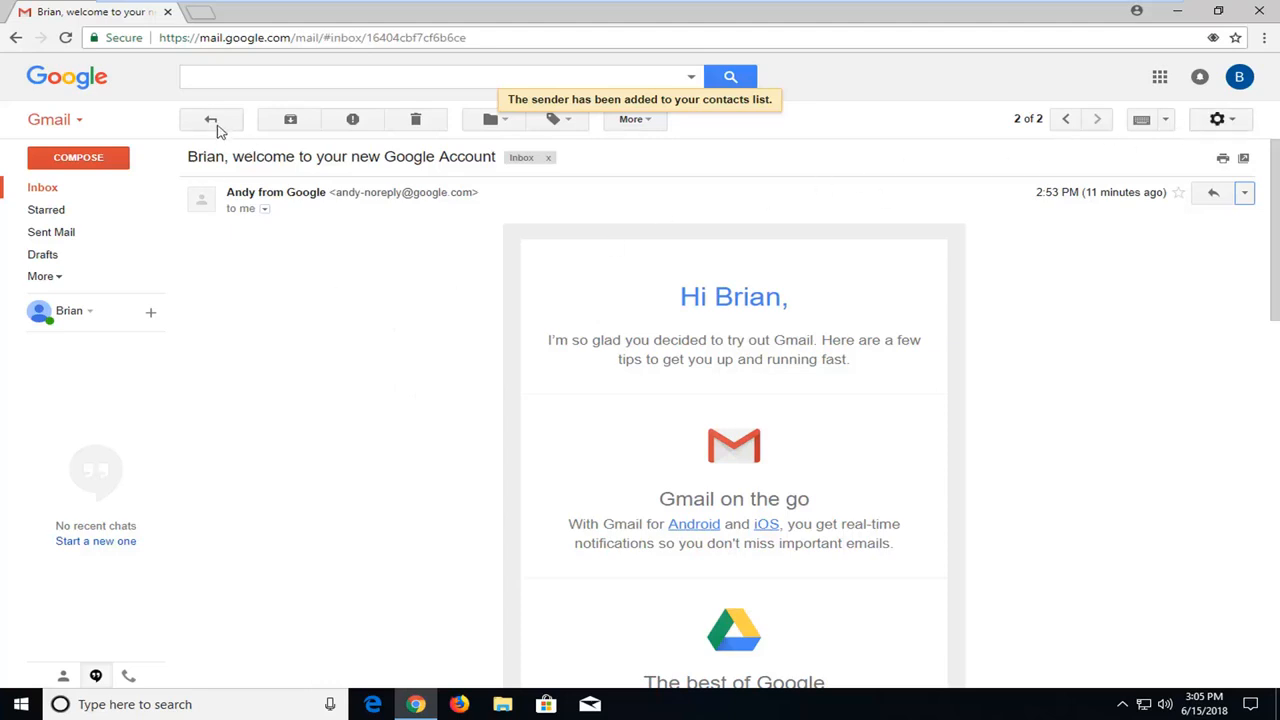
Return to the inbox showing both messages.
click(211, 119)
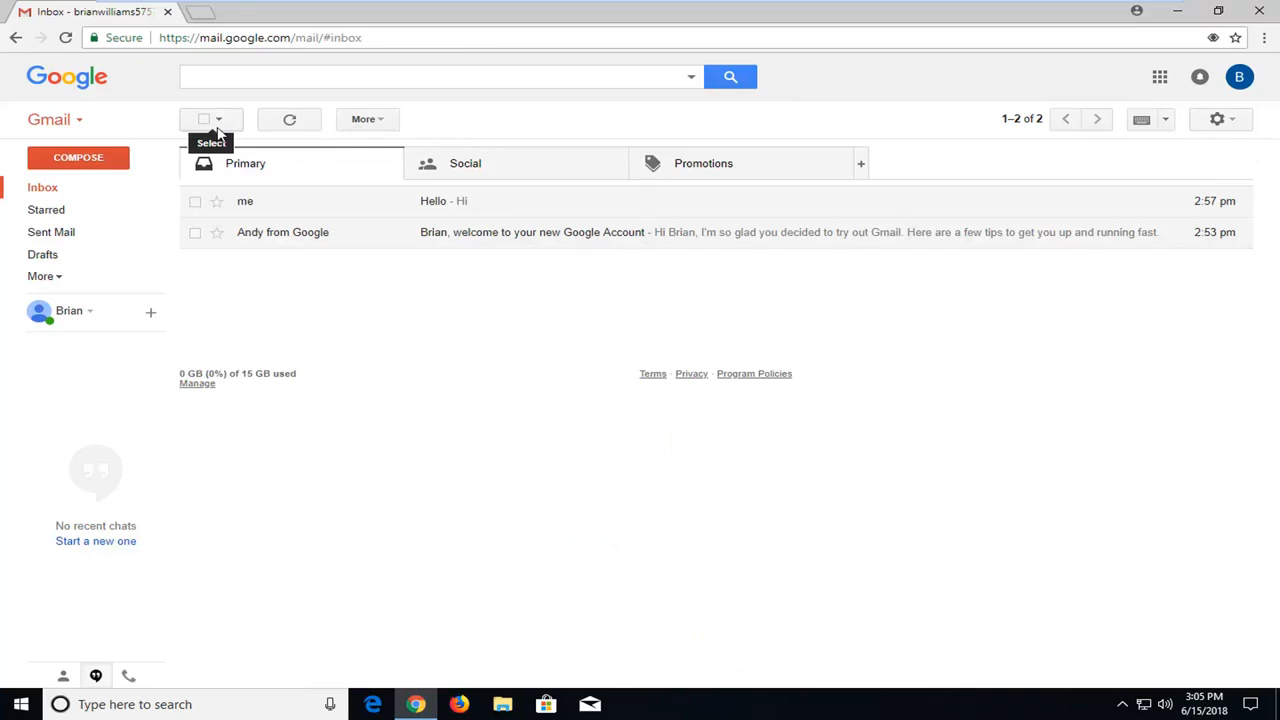
mouse_move(434, 340)
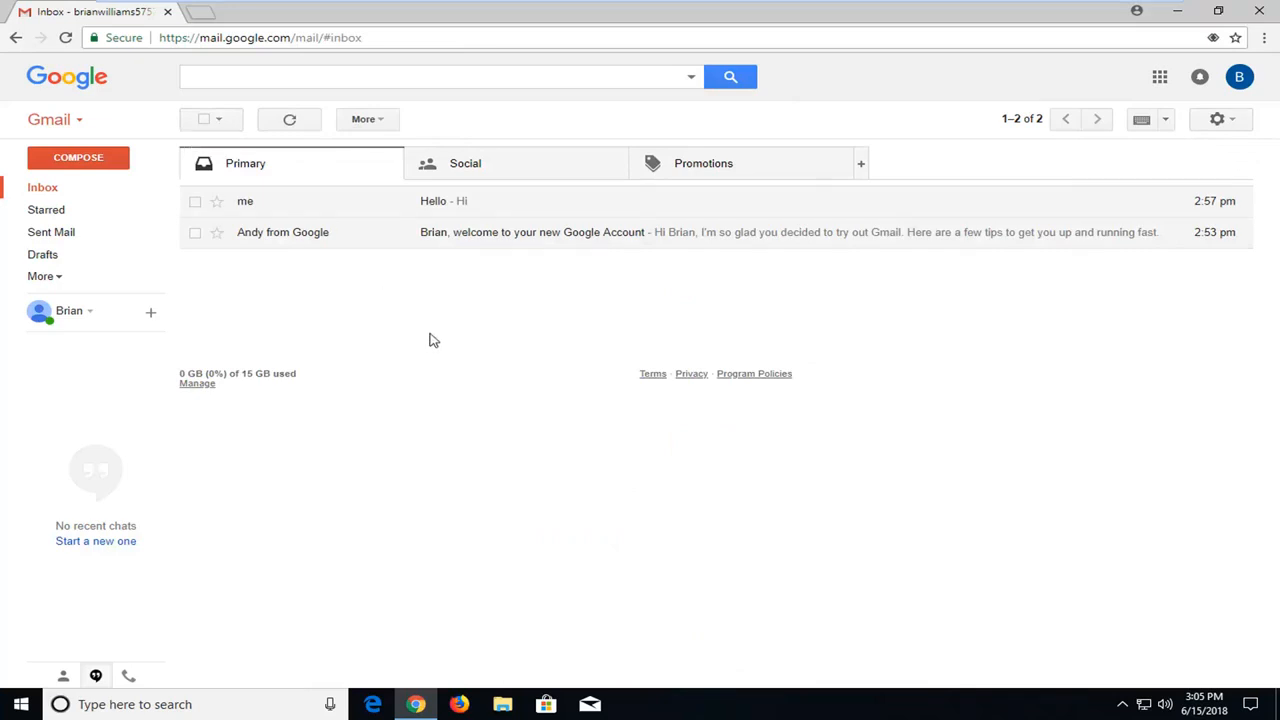